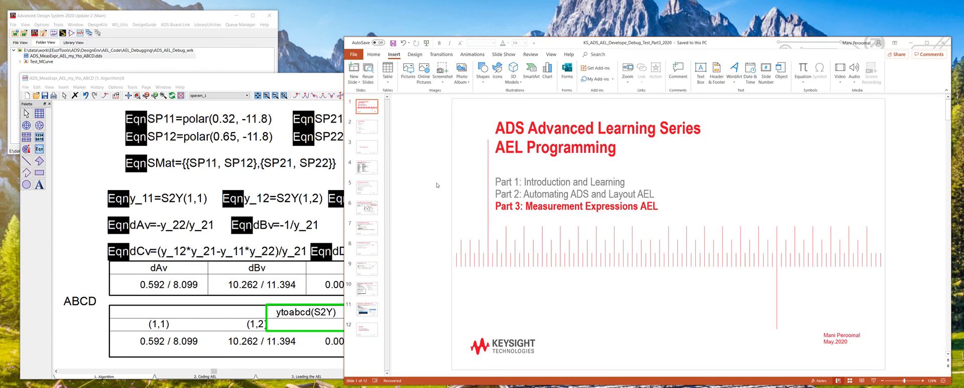
mouse_move(424, 218)
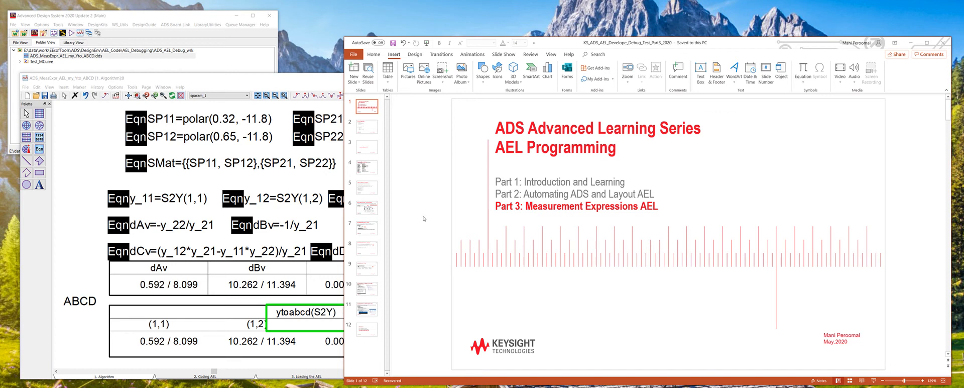
Advance from the title slide to the Measurement Expressions AEL section slide.
click(367, 147)
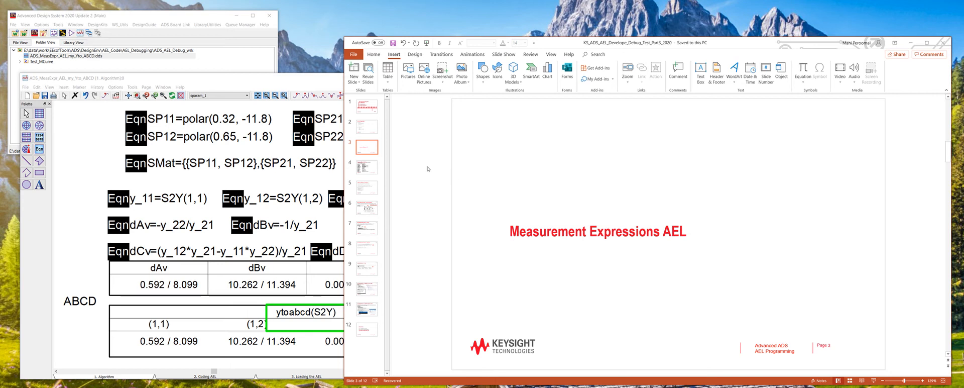
mouse_move(424, 167)
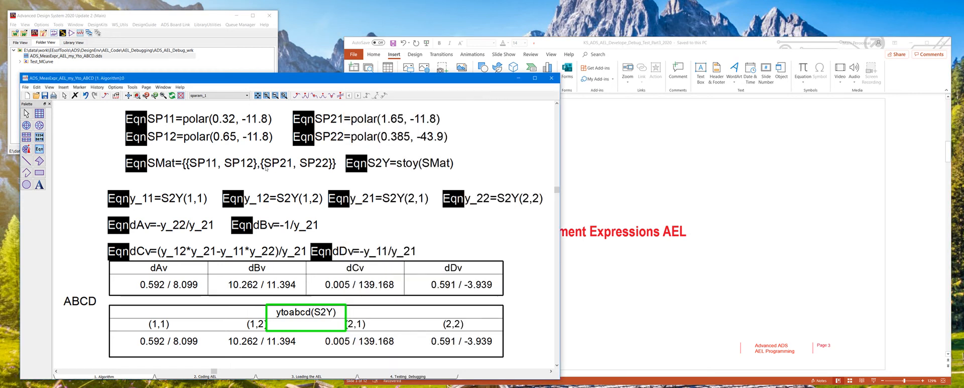
mouse_move(721, 229)
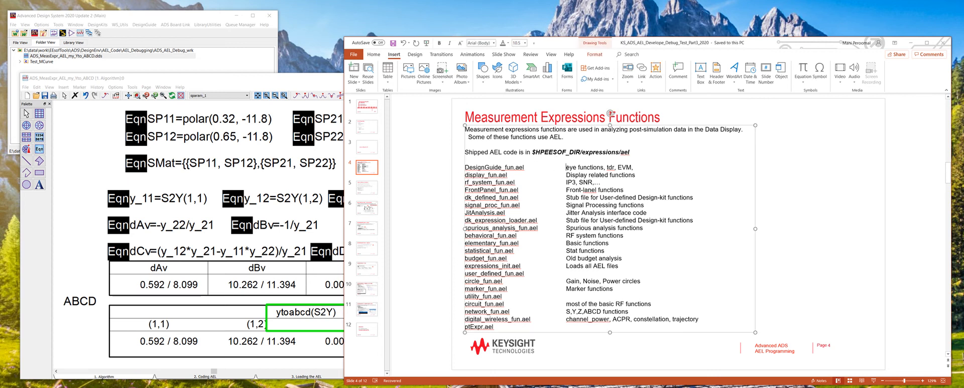
Select words in the Measurement Expressions Functions slide title and body while explaining the file list.
double_click(598, 168)
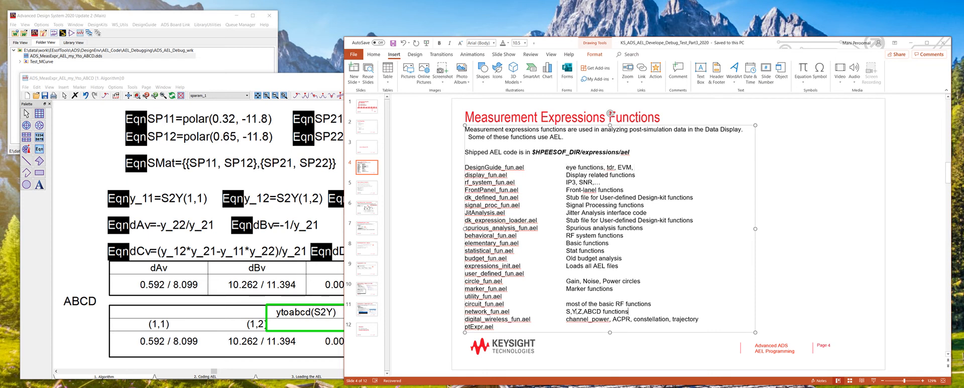
double_click(594, 311)
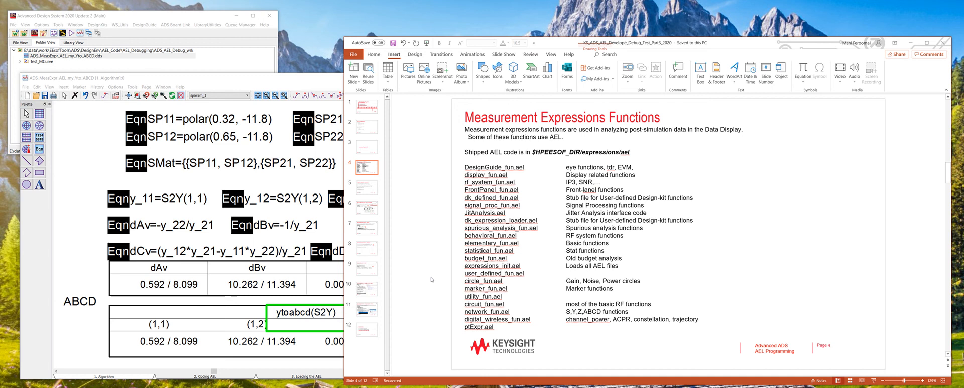
Go to slide 5, Measurement Expressions – Do and Don'ts.
click(368, 187)
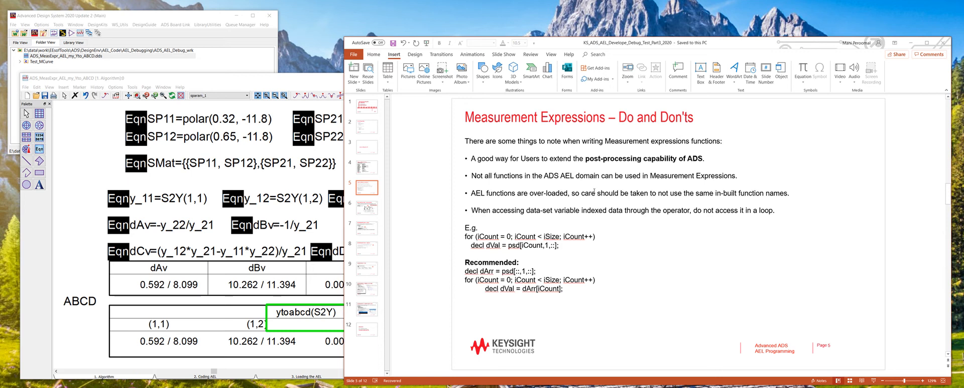
mouse_move(420, 172)
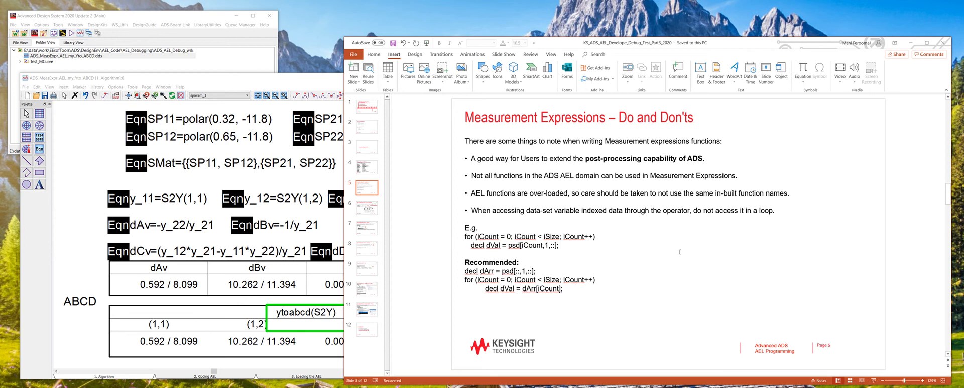
mouse_move(454, 235)
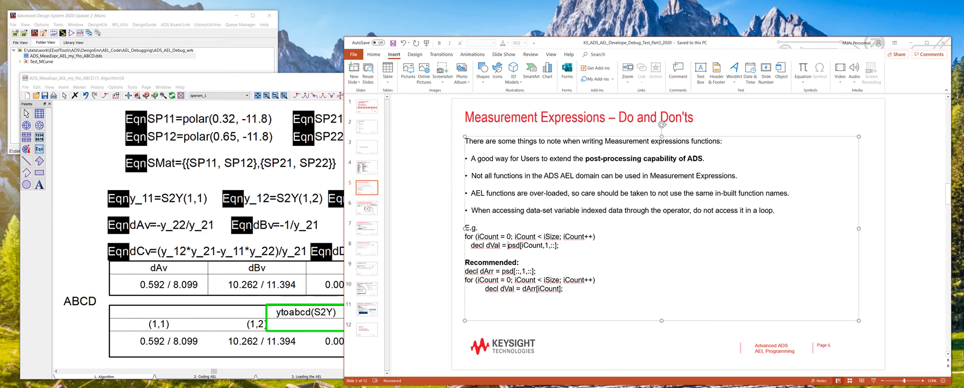
Highlight the dArr declaration and the not-recommended loop code, then move to the Developing the Algorithm slide.
double_click(532, 245)
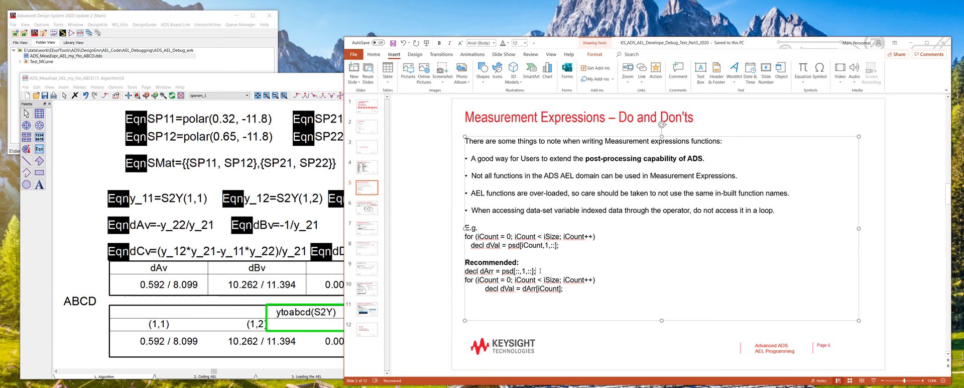
triple_click(500, 272)
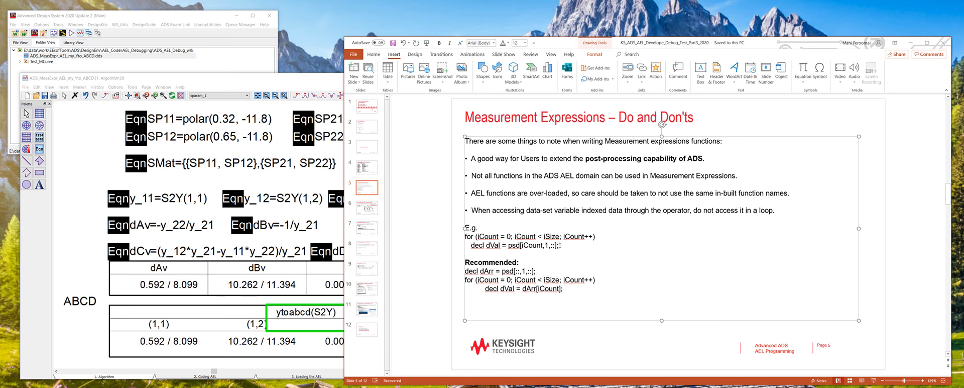
drag(461, 236, 577, 245)
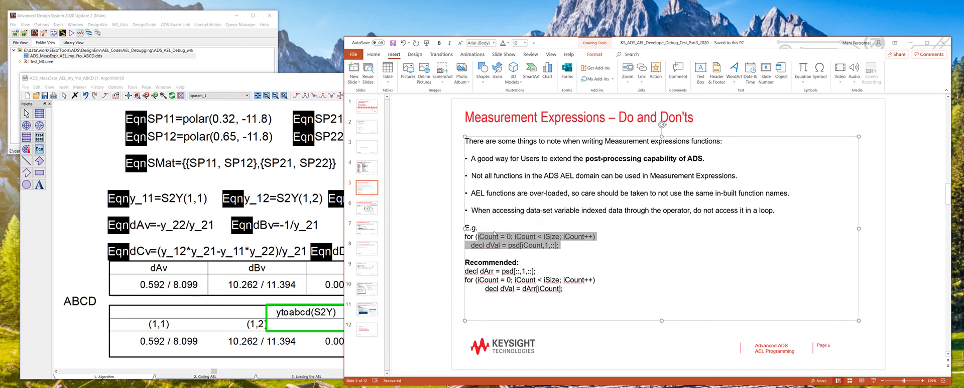
click(367, 208)
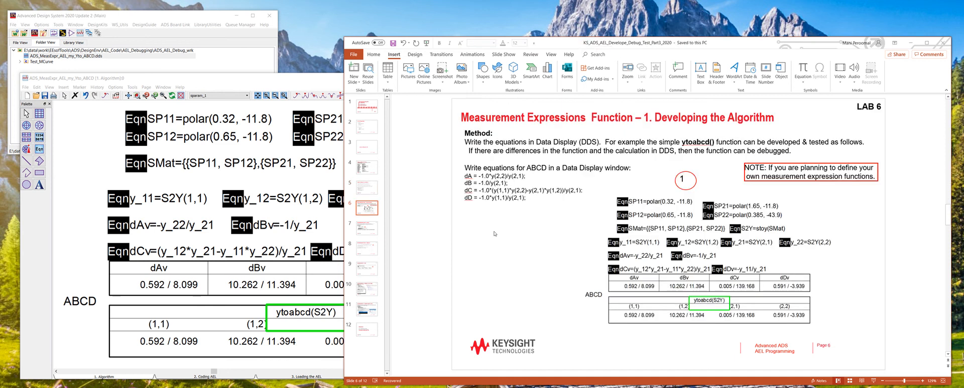
mouse_move(537, 238)
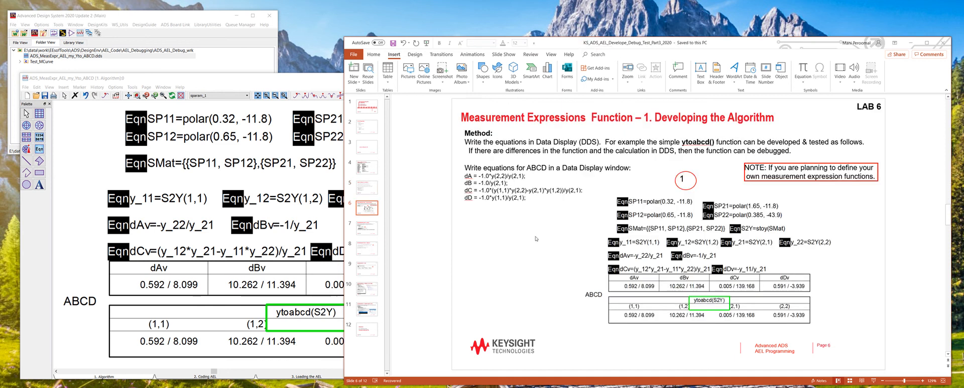
mouse_move(553, 246)
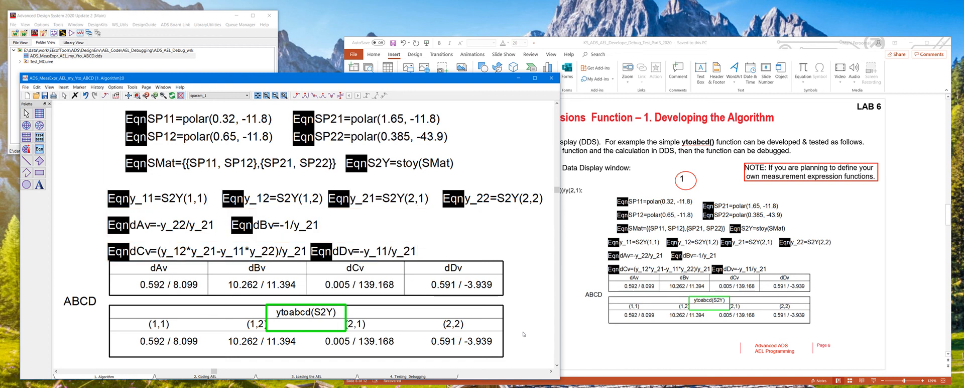
mouse_move(628, 333)
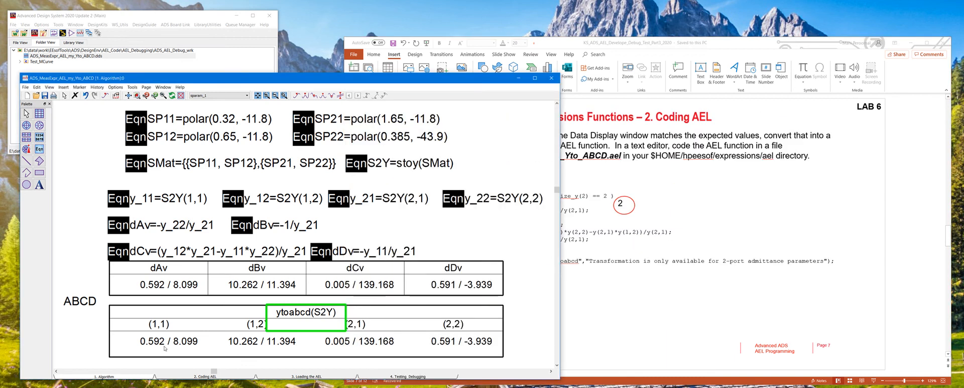
Return from the ADS Data Display ABCD results to the slide presentation.
click(200, 375)
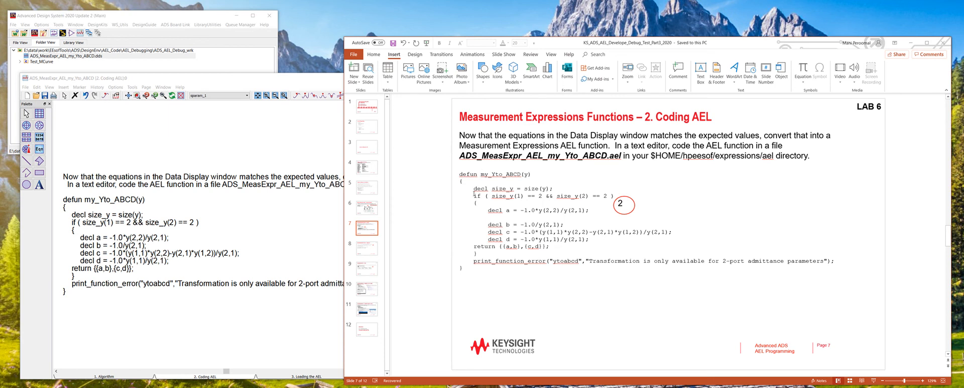
Highlight the load(...) statement line on the Loading the AEL slide.
drag(467, 209, 590, 239)
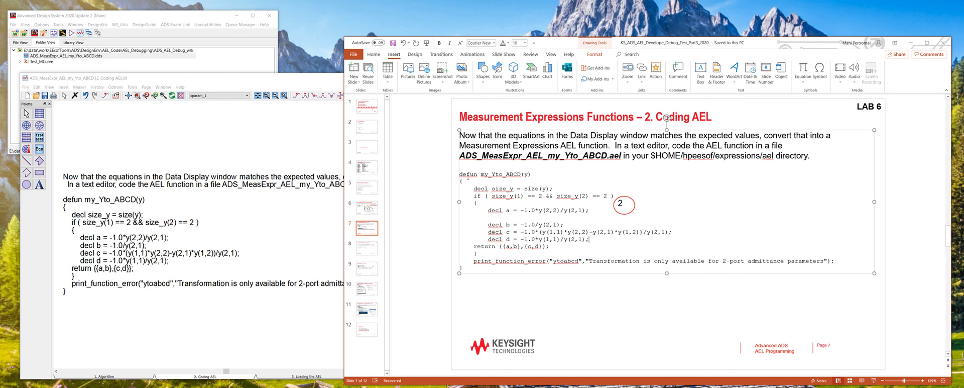
double_click(495, 175)
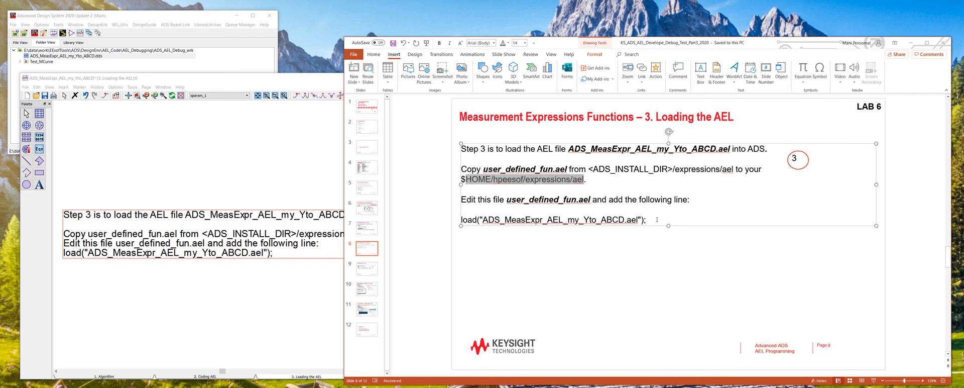
triple_click(553, 220)
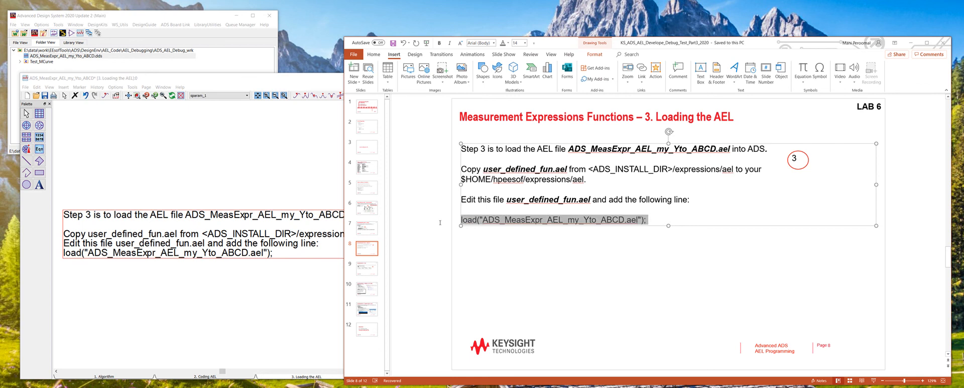
click(578, 286)
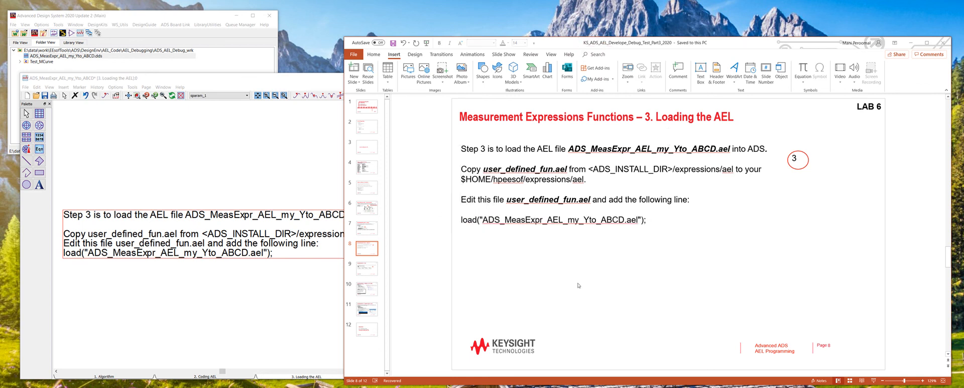
Advance to the Testing slide and bring the Data Display mytoabcd results forward.
click(367, 268)
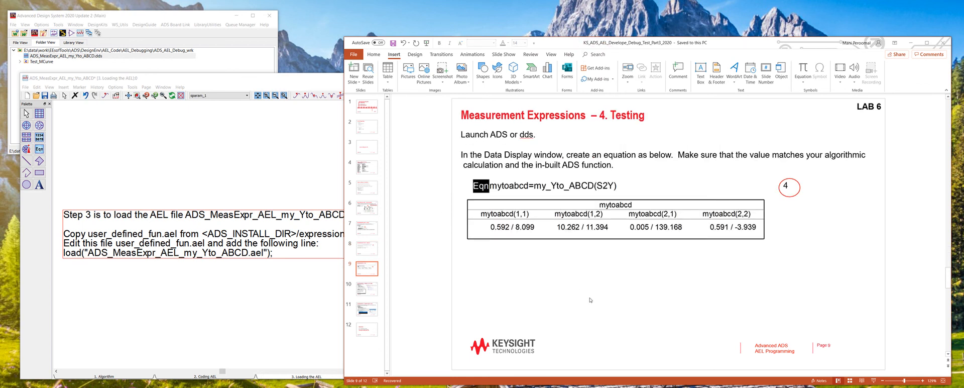
mouse_move(635, 169)
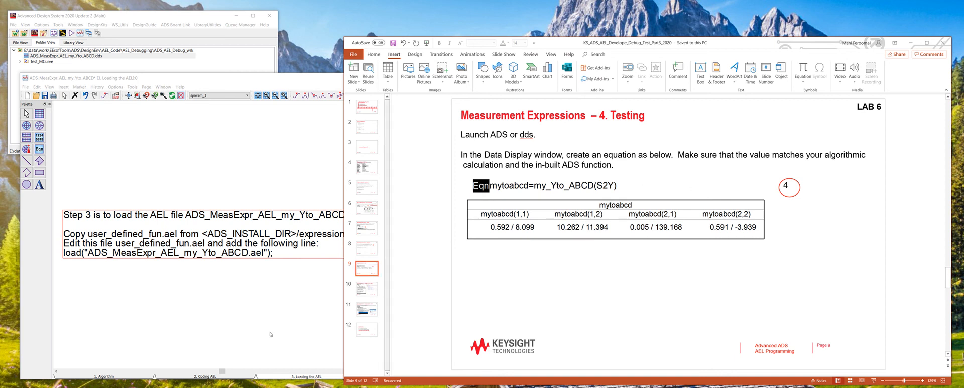
click(412, 374)
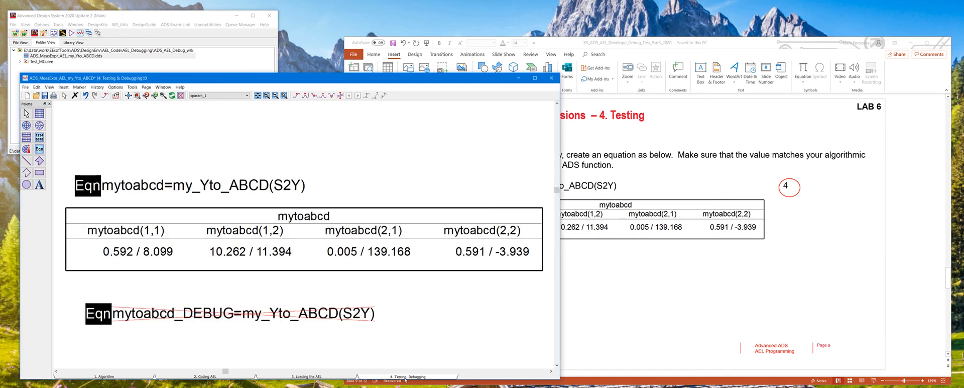
mouse_move(139, 203)
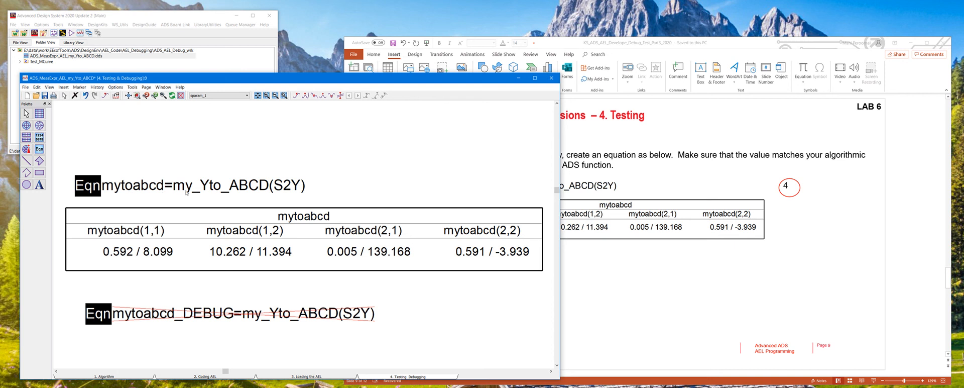
mouse_move(290, 198)
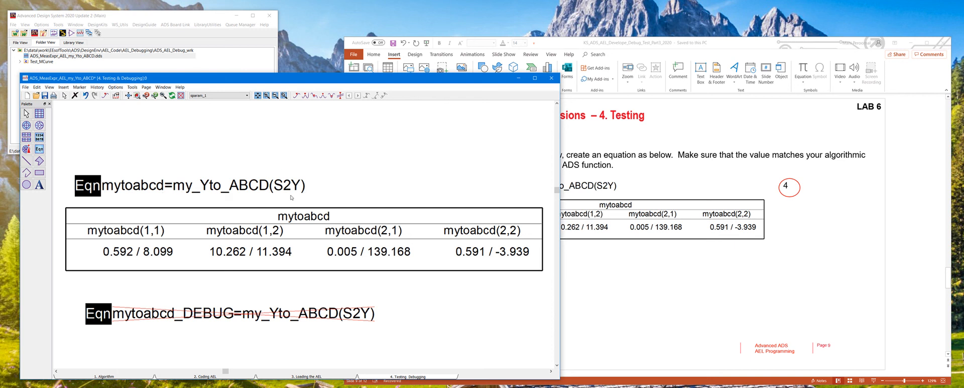
mouse_move(247, 250)
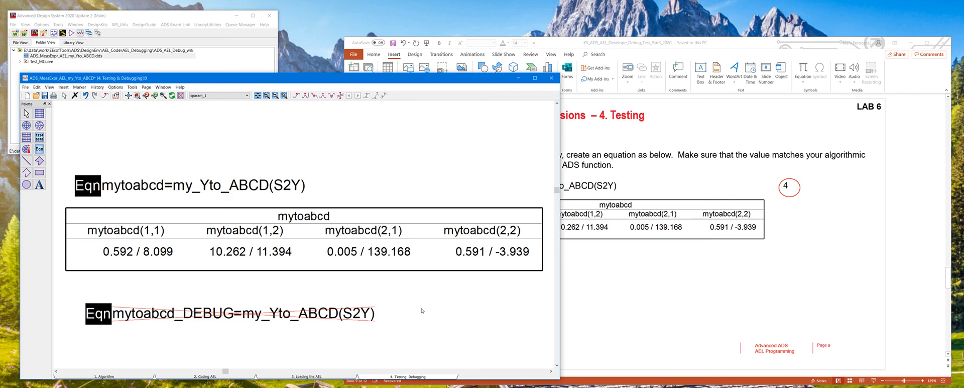
mouse_move(156, 241)
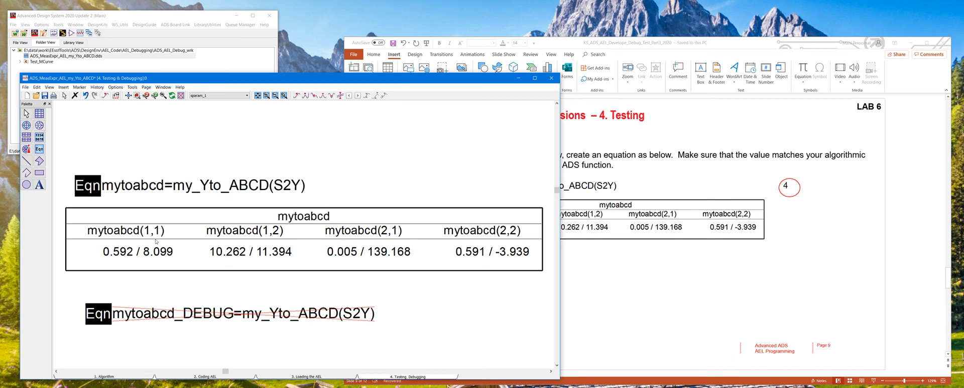
click(106, 377)
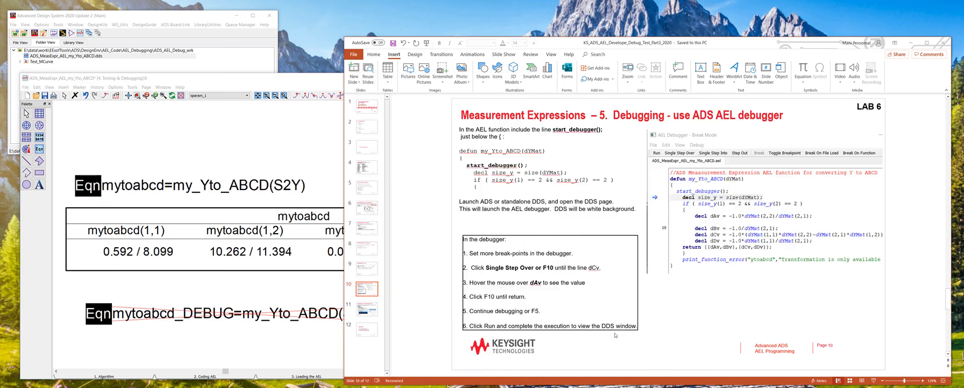
mouse_move(218, 143)
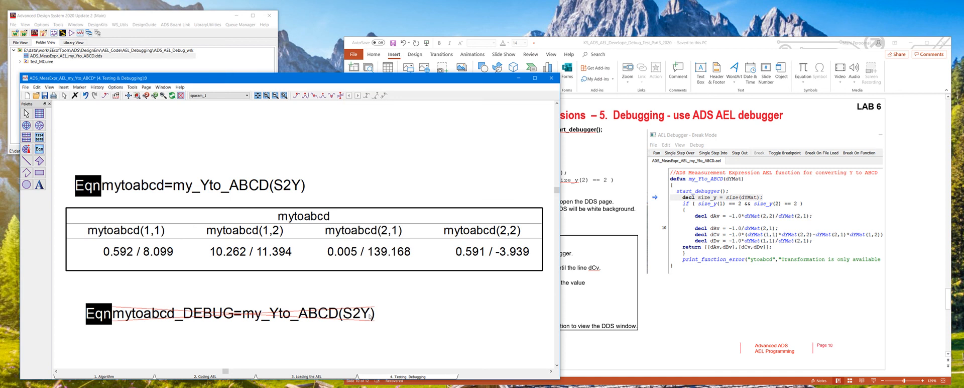
mouse_move(411, 318)
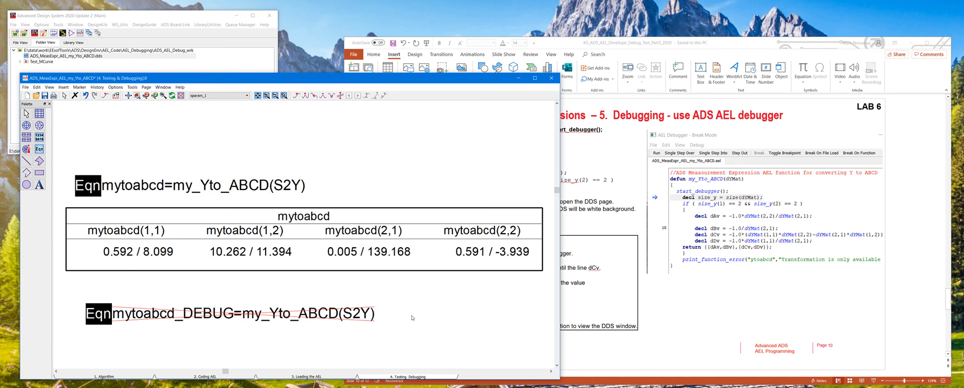
mouse_move(565, 240)
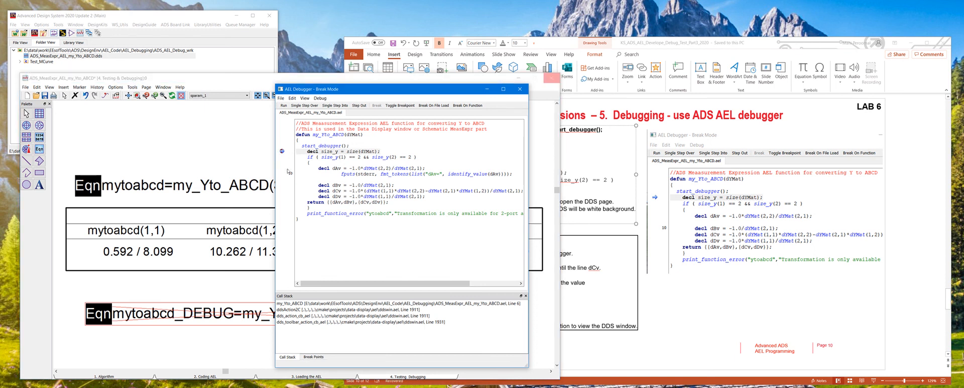
Set a breakpoint in my_Yto_ABCD and single-step over to the dAv calculation.
click(282, 185)
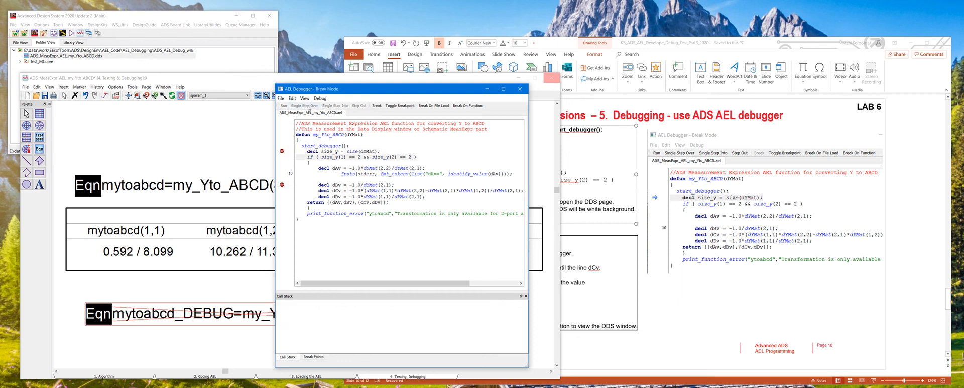
click(304, 105)
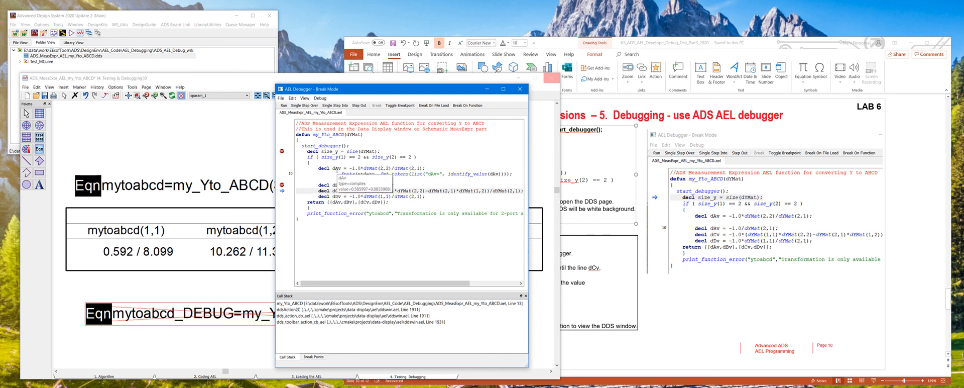
click(303, 106)
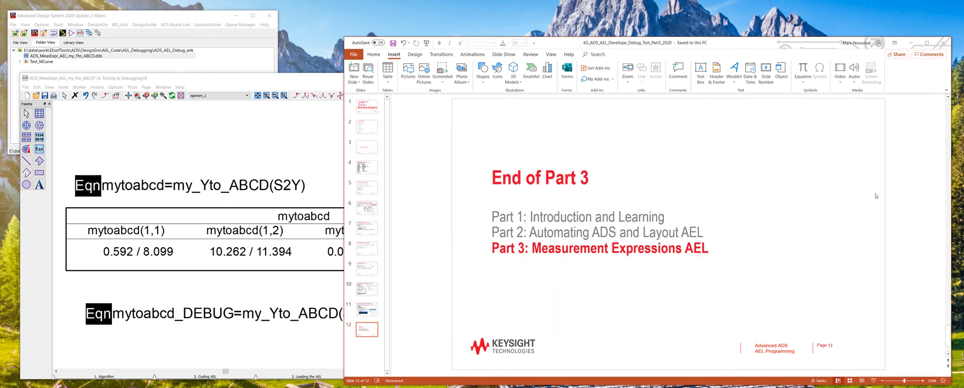
mouse_move(603, 287)
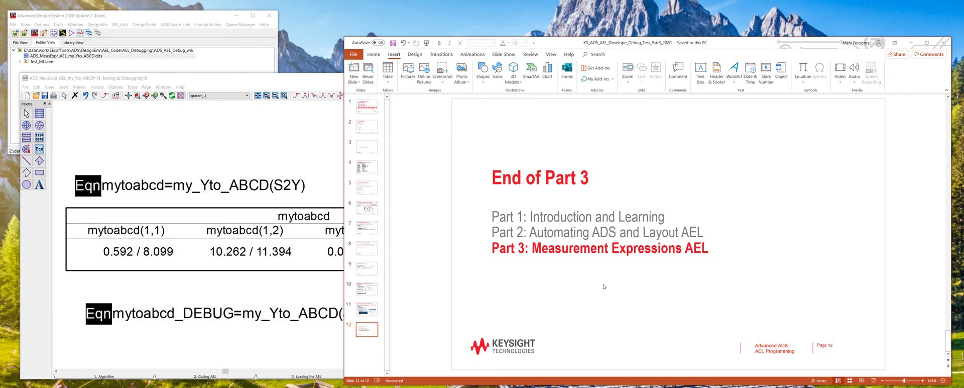
mouse_move(534, 286)
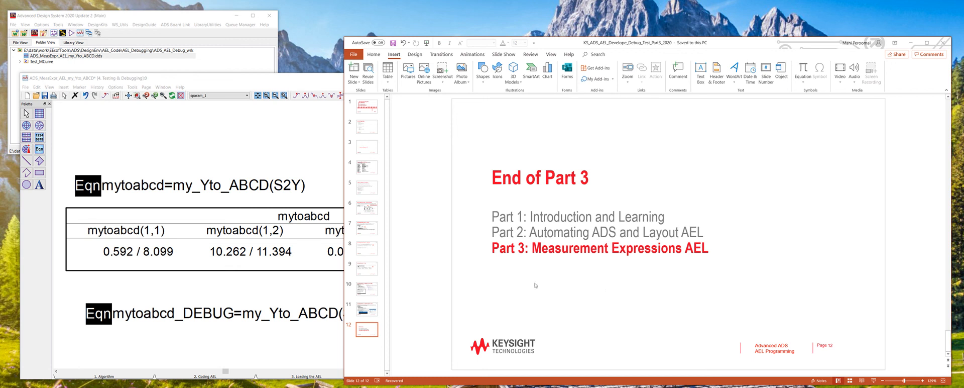